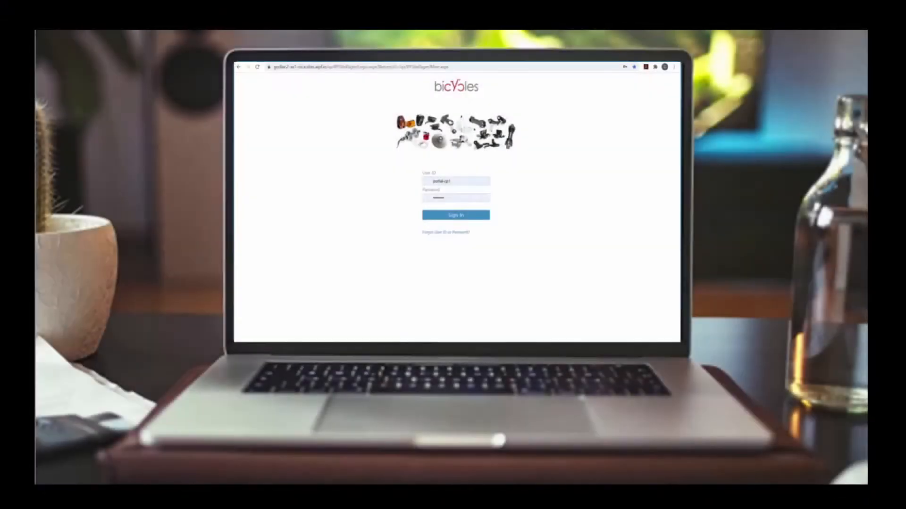
Sign in to the Bicycles portal start page to reach the storefront sign-in form.
{"action": "left_click", "coordinate": [455, 215]}
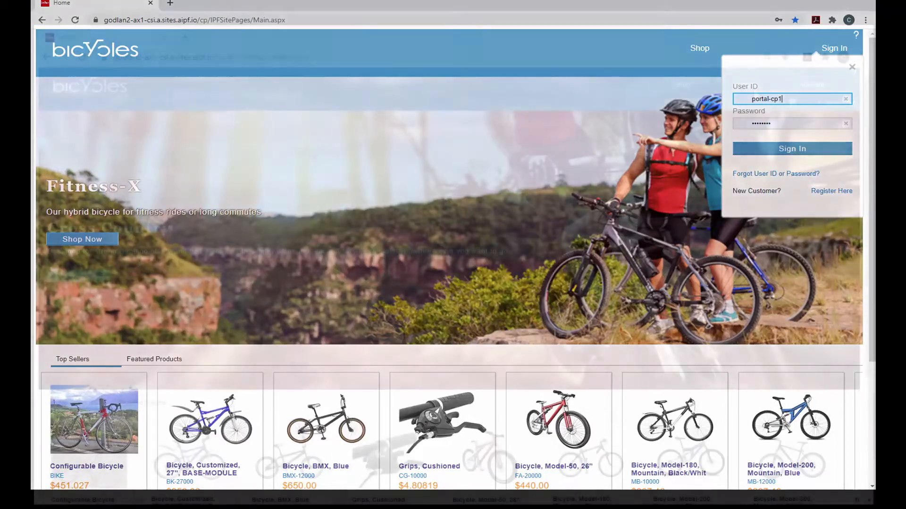
Sign in as the customer and show Coordinated Industries' Account Management company information.
{"action": "left_click", "coordinate": [790, 148]}
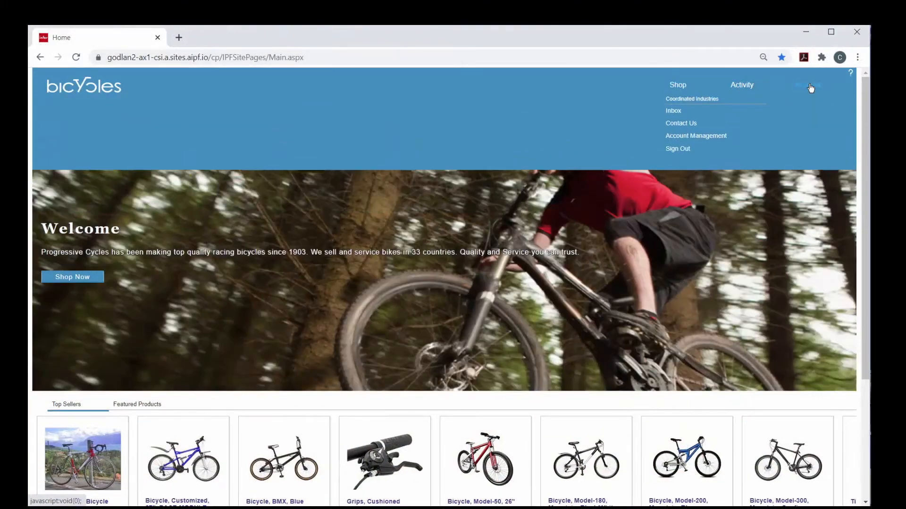
{"action": "left_click", "coordinate": [696, 136]}
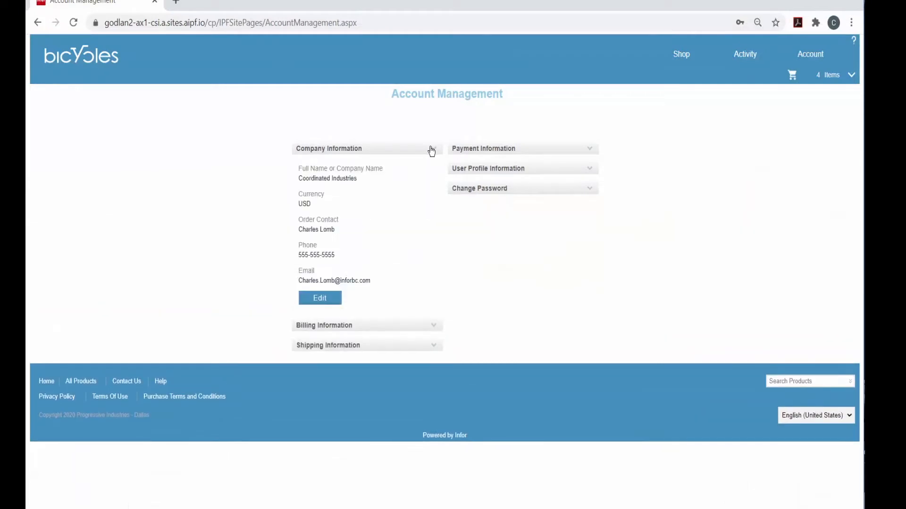
{"action": "mouse_move", "coordinate": [596, 180]}
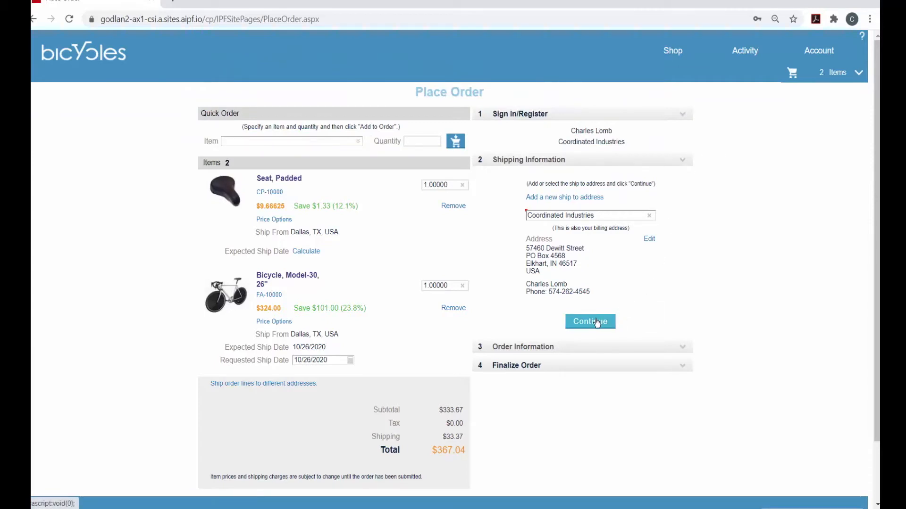
Continue past the shipping address and the order contact and payment details at checkout.
{"action": "left_click", "coordinate": [590, 322]}
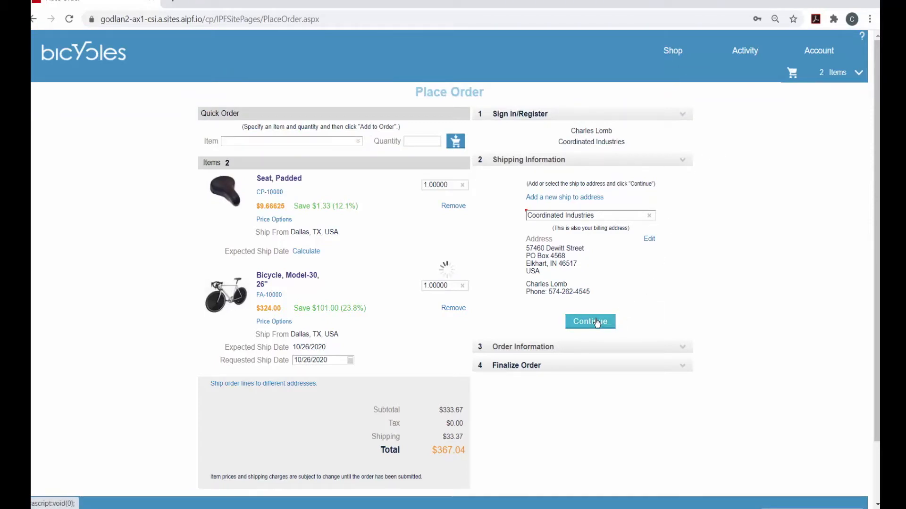
{"action": "left_click", "coordinate": [590, 321]}
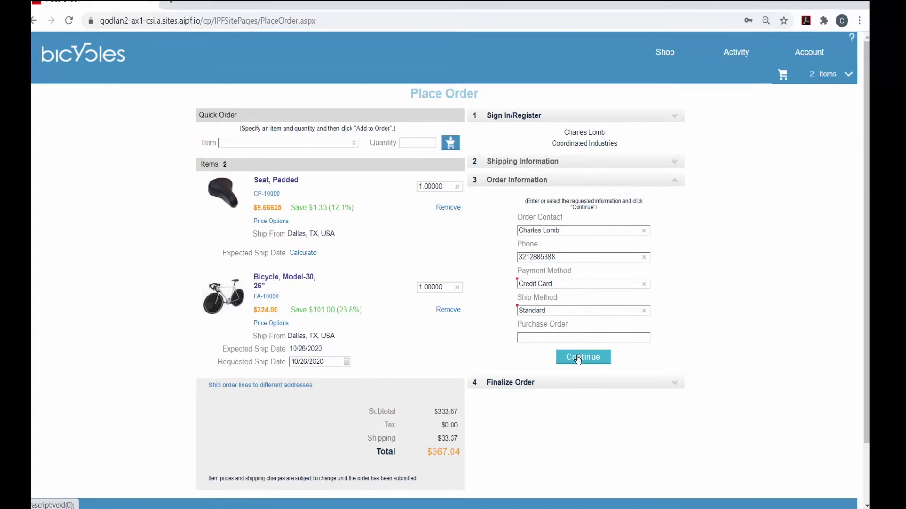
{"action": "left_click", "coordinate": [582, 356]}
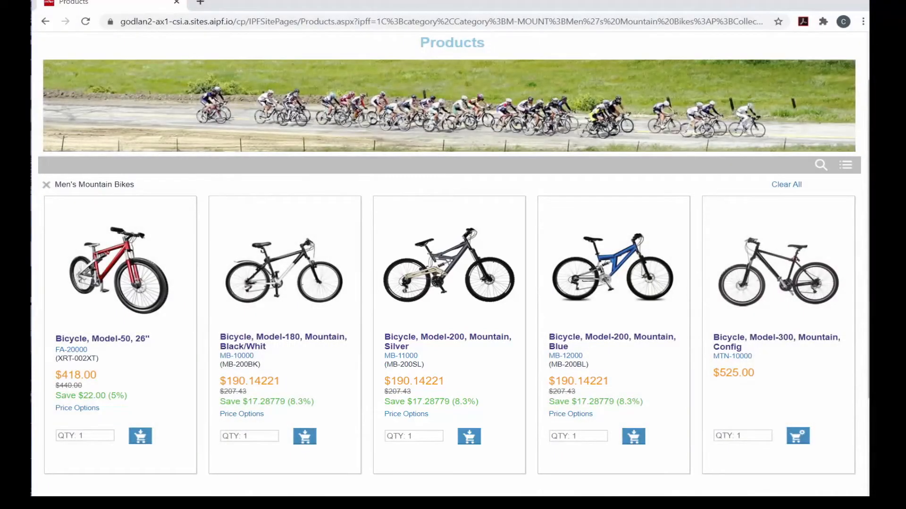
Show the Account Balance aging summary and open invoice details for 9/29/2020–10/29/2020.
{"action": "left_click", "coordinate": [120, 266]}
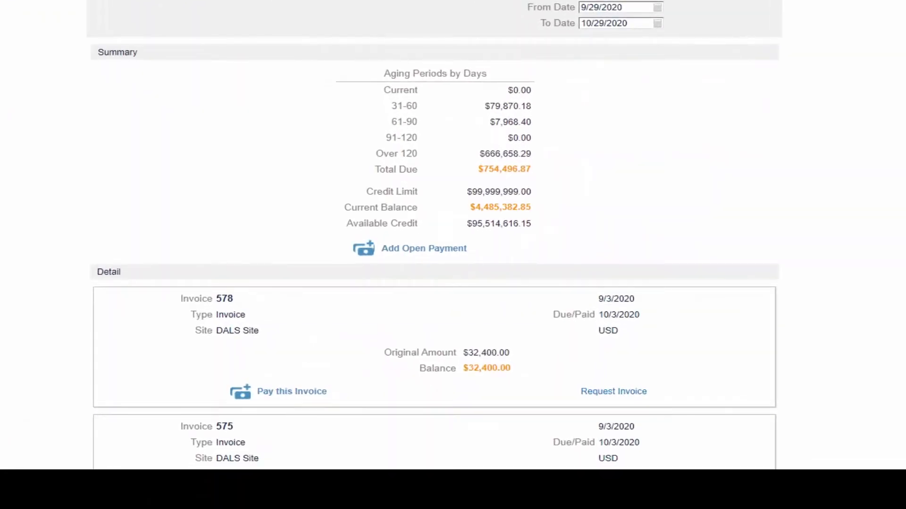
Show the Order Status list of recent orders with totals, statuses and ship methods.
{"action": "left_click", "coordinate": [291, 391]}
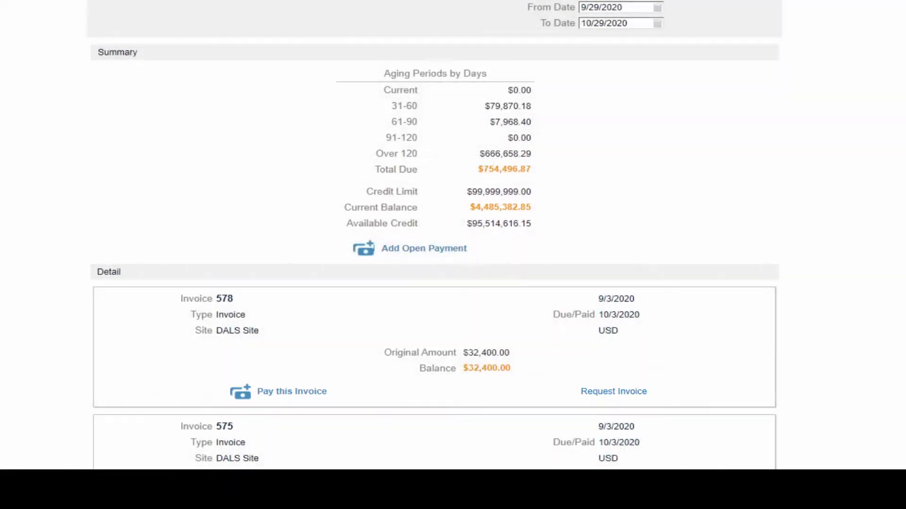
{"action": "left_click", "coordinate": [291, 391]}
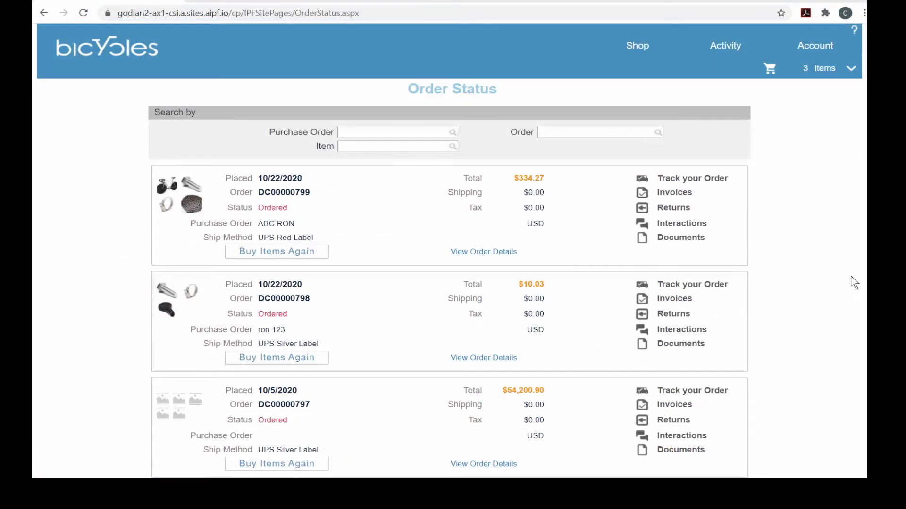
Show and hide order DC00000799's line items, then check and close its shipment tracking.
{"action": "left_click", "coordinate": [483, 251]}
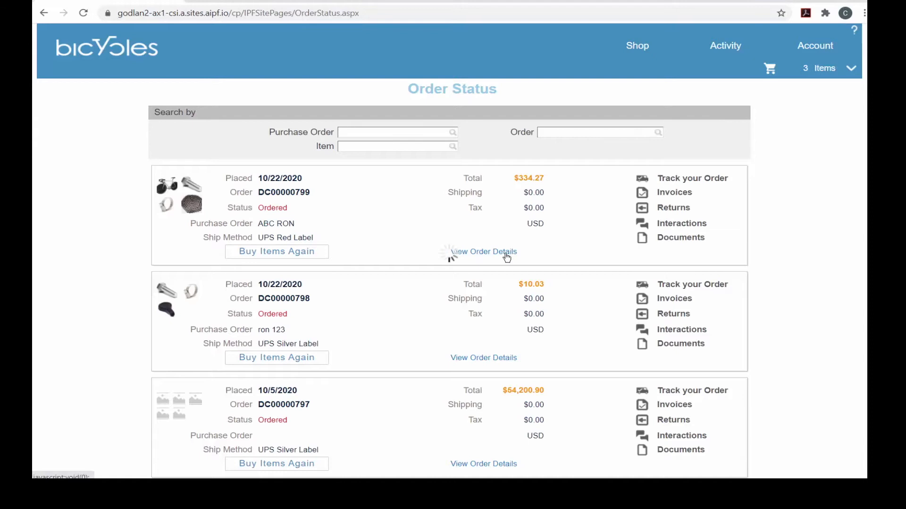
{"action": "left_click", "coordinate": [483, 251]}
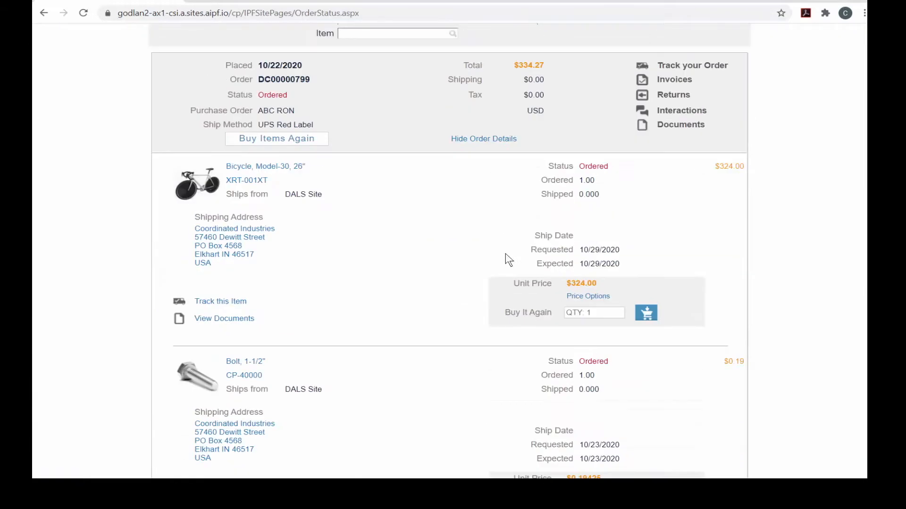
{"action": "left_click", "coordinate": [483, 139]}
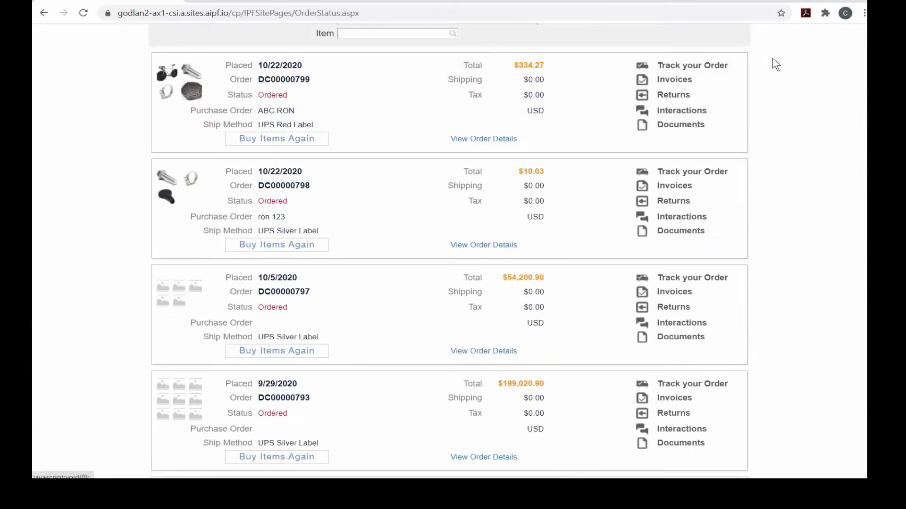
{"action": "left_click", "coordinate": [692, 65]}
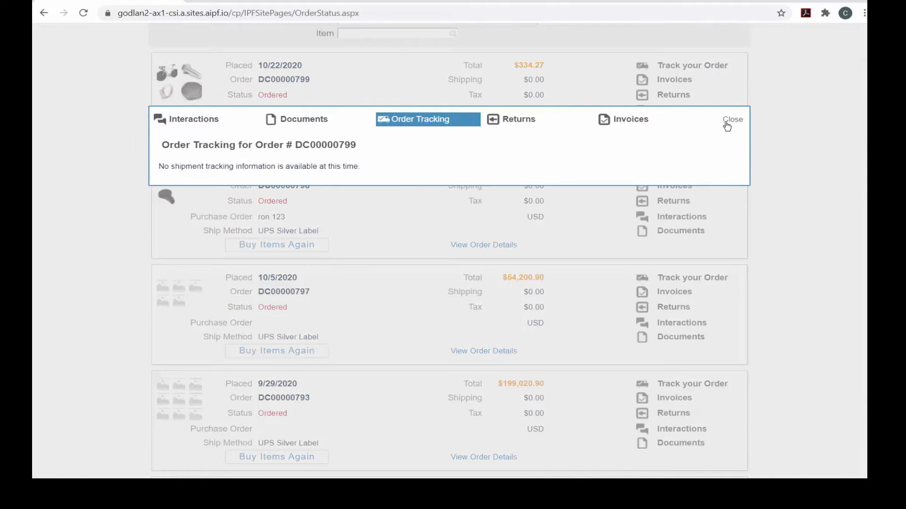
{"action": "left_click", "coordinate": [732, 119]}
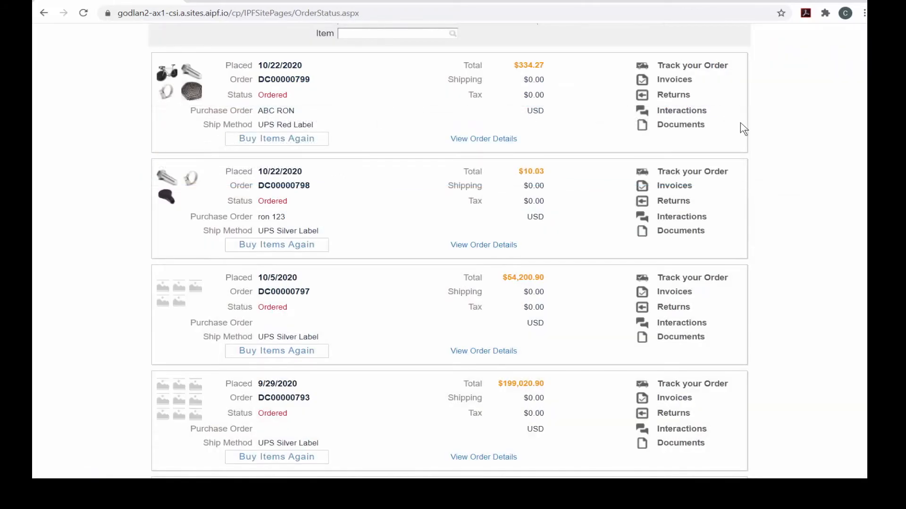
Review the buy-again item list and the interactions for order DC00000799 without reordering.
{"action": "left_click", "coordinate": [276, 138]}
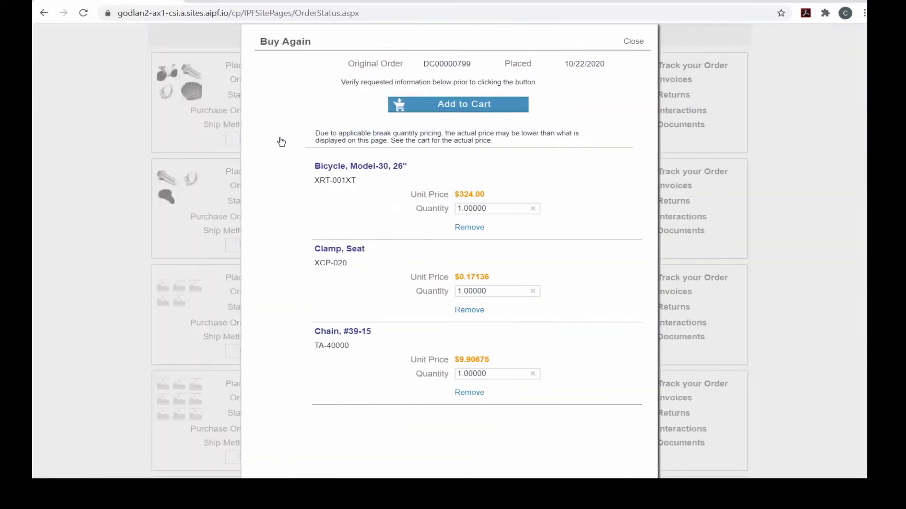
{"action": "scroll", "scroll_direction": "down", "scroll_amount": 3}
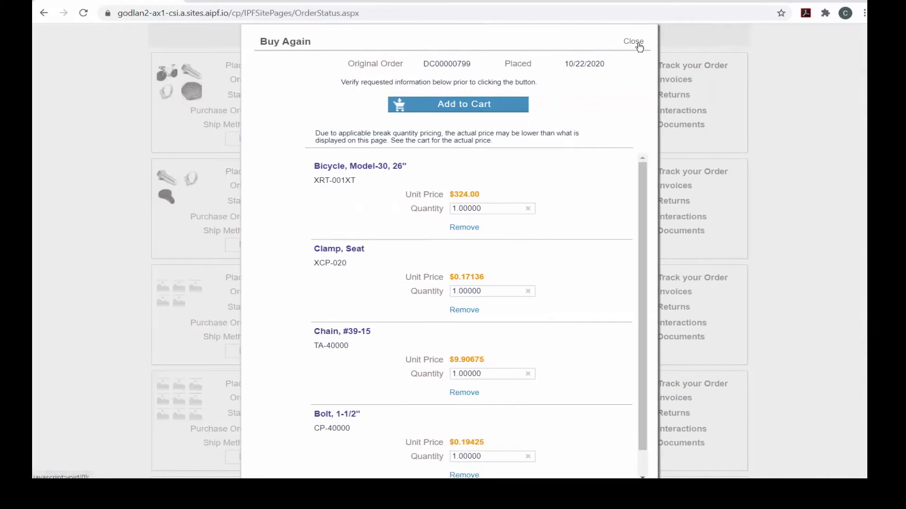
{"action": "left_click", "coordinate": [632, 41]}
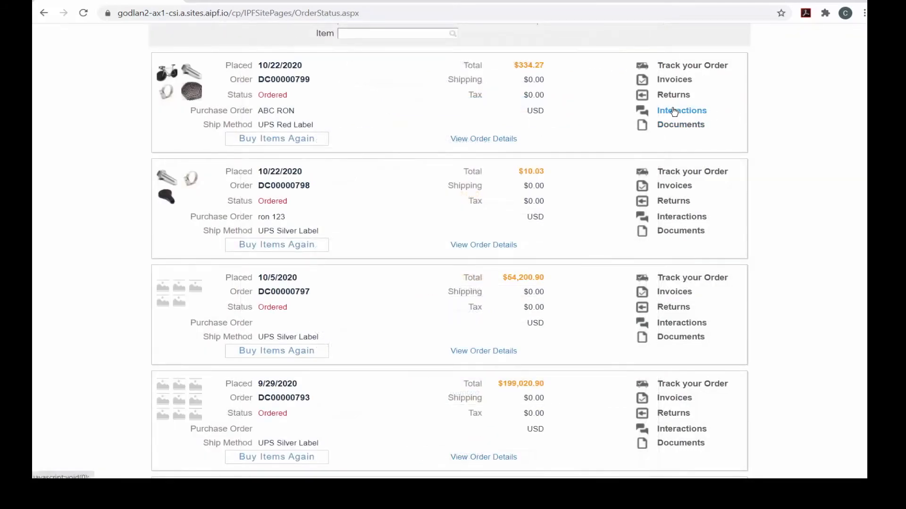
{"action": "left_click", "coordinate": [681, 110]}
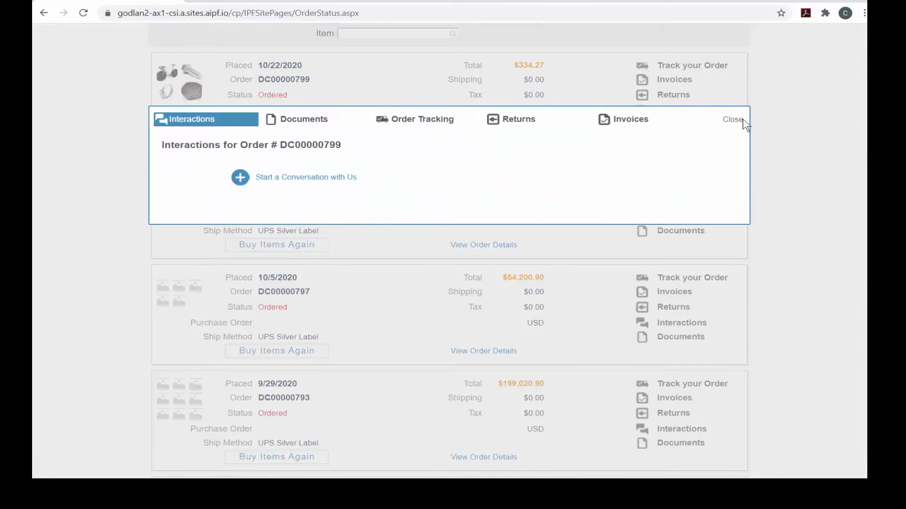
{"action": "left_click", "coordinate": [732, 119]}
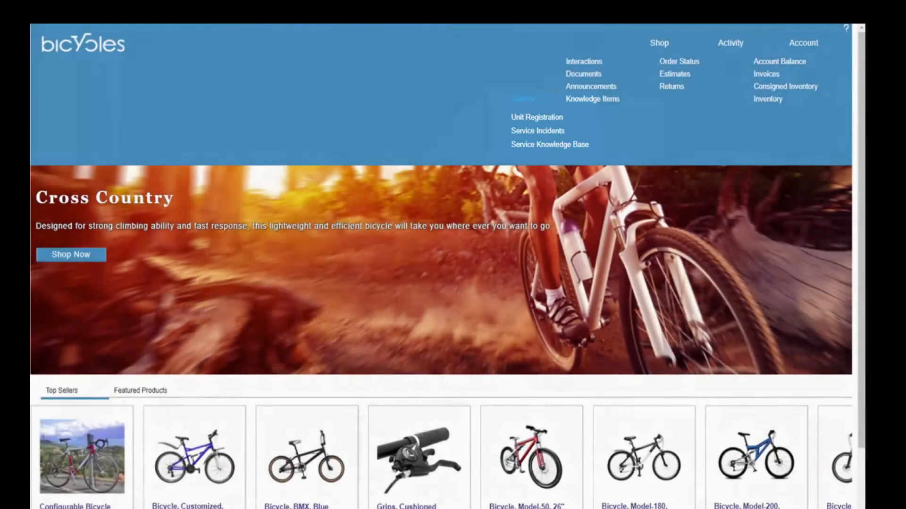
Browse the service incidents list and expand knowledge base article 60 about chains.
{"action": "left_click", "coordinate": [537, 130]}
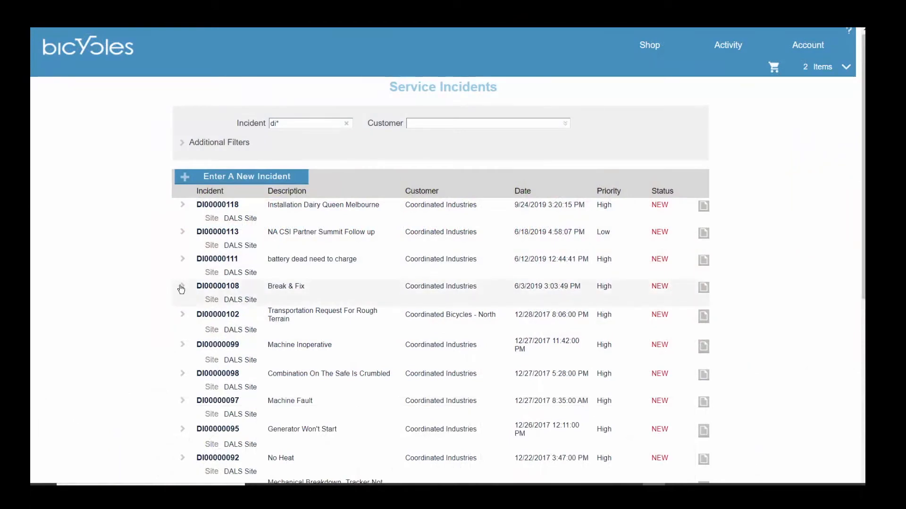
{"action": "left_click", "coordinate": [181, 289]}
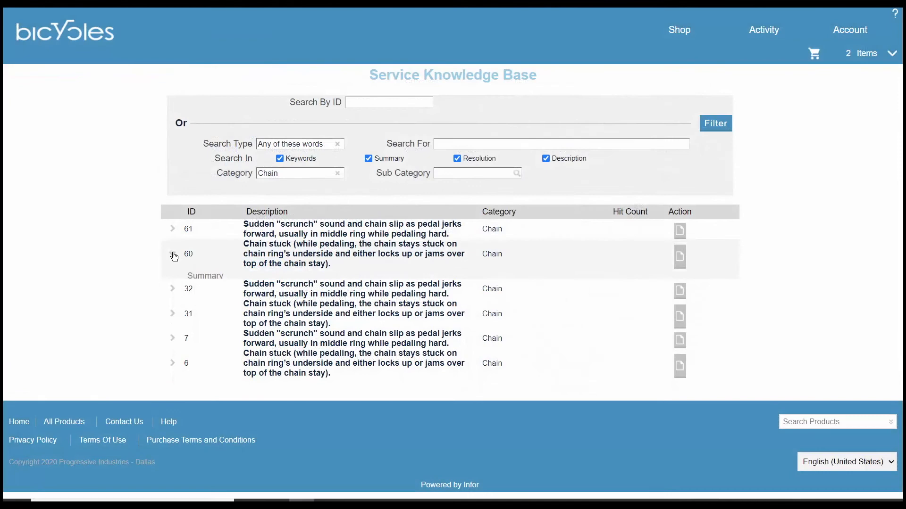
{"action": "left_click", "coordinate": [172, 255]}
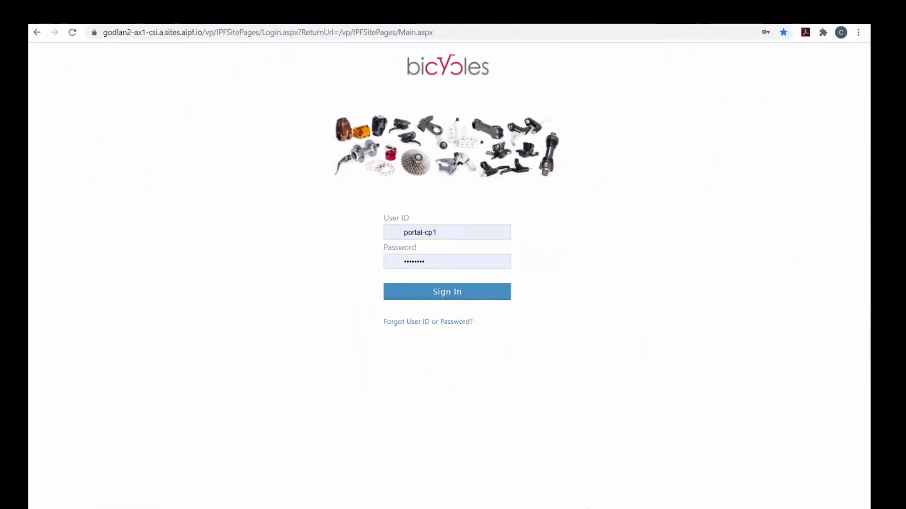
Sign in to the vendor portal and list the DALS Site purchase orders.
{"action": "left_click", "coordinate": [446, 291]}
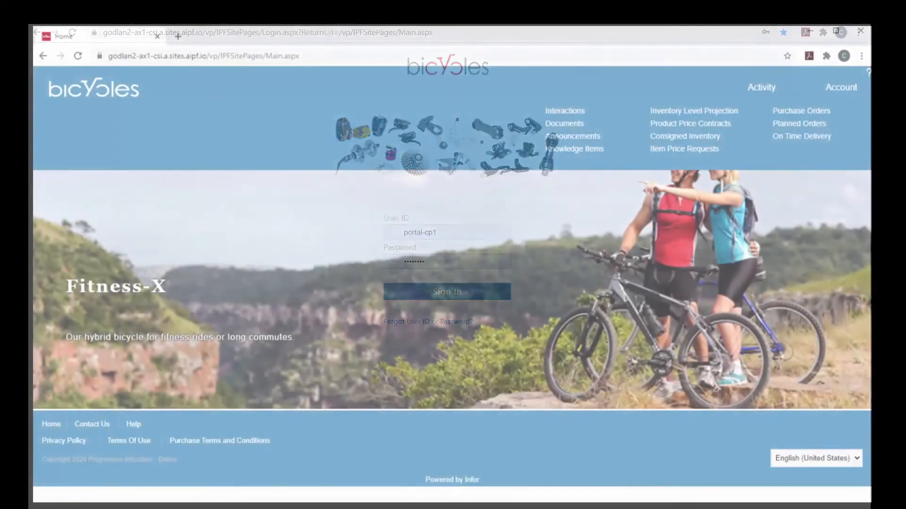
{"action": "left_click", "coordinate": [446, 291]}
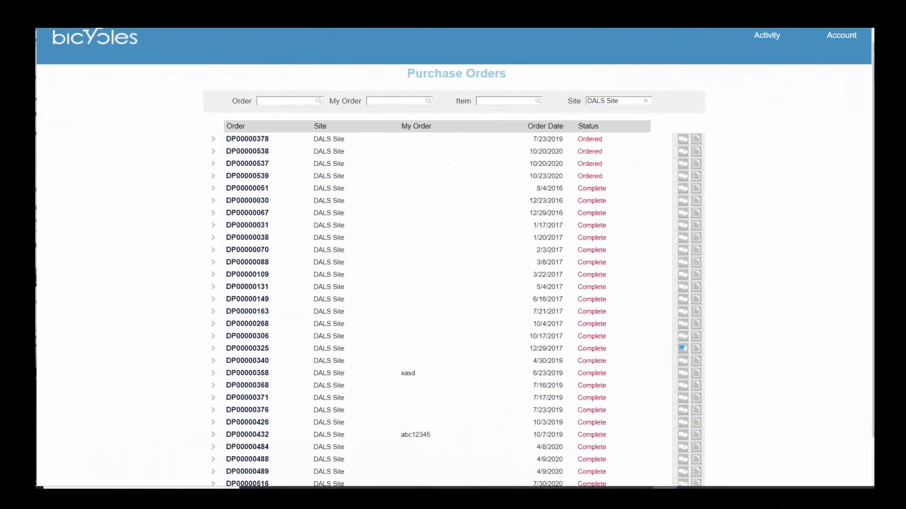
{"action": "left_click", "coordinate": [213, 176]}
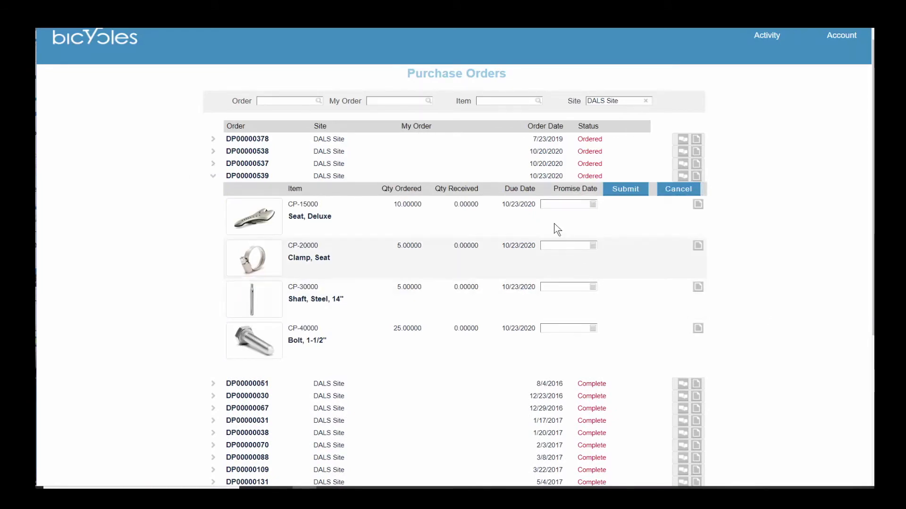
{"action": "left_click", "coordinate": [567, 204]}
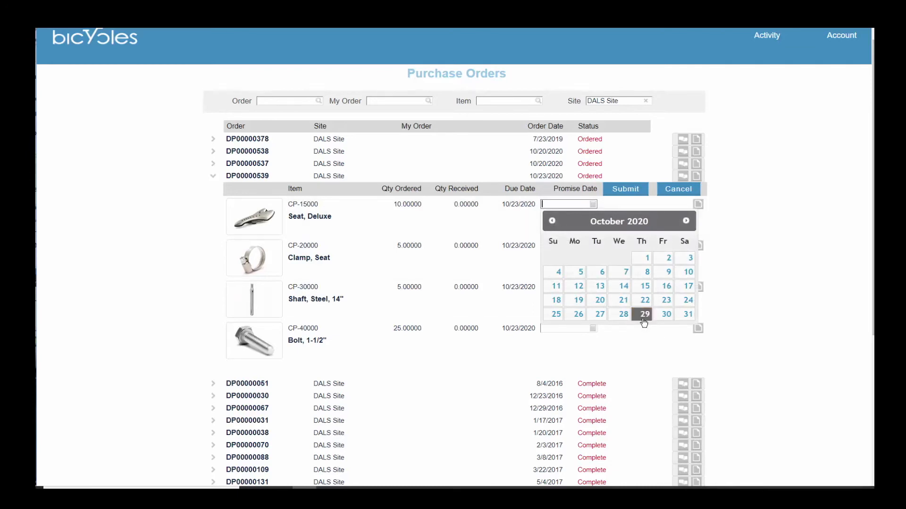
{"action": "left_click", "coordinate": [644, 314]}
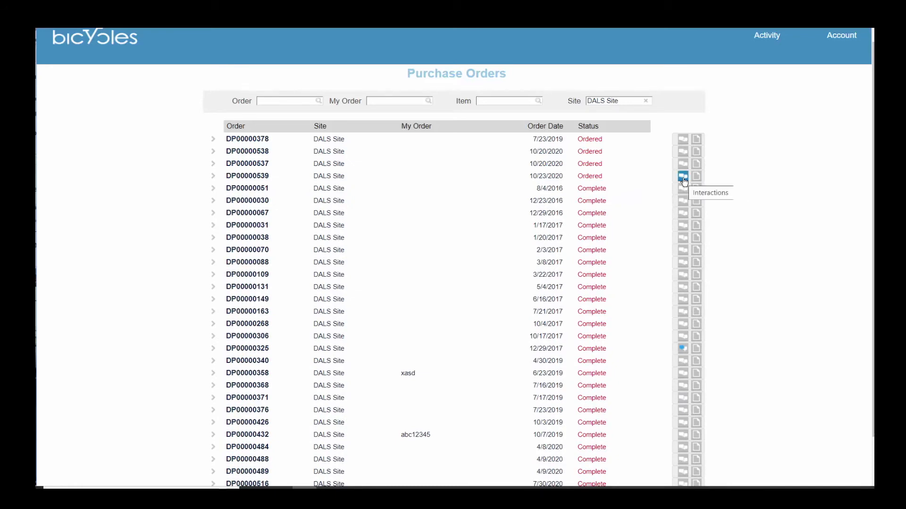
On Planned Orders, expand the LOND Site 23-FL-200 flag order and mark it confirmed.
{"action": "left_click", "coordinate": [683, 178]}
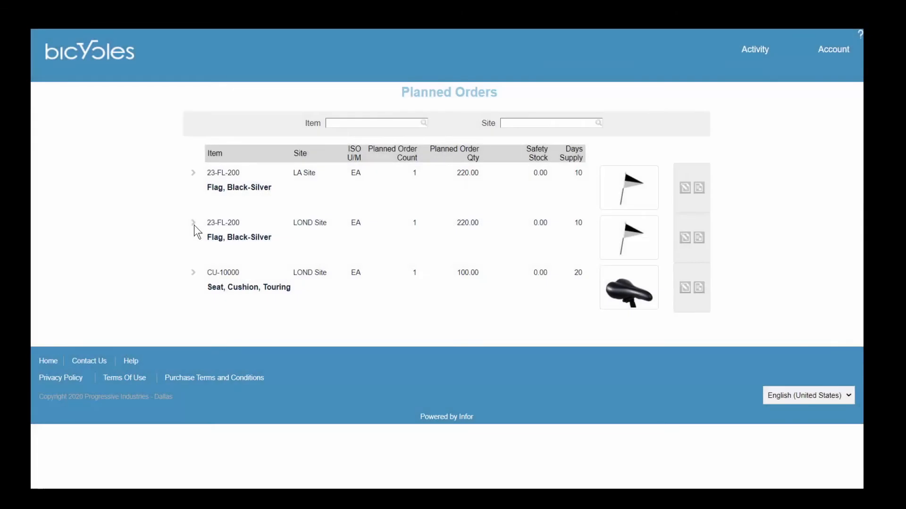
{"action": "mouse_move", "coordinate": [195, 225]}
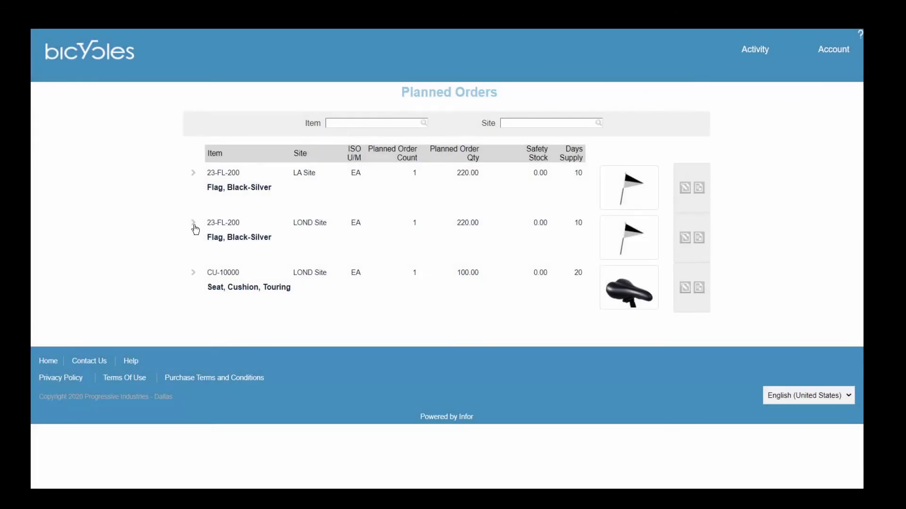
{"action": "left_click", "coordinate": [193, 223]}
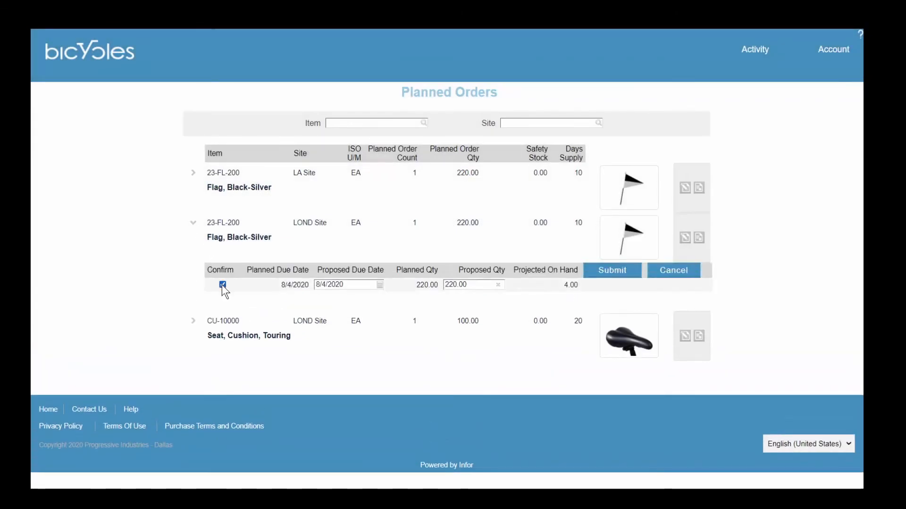
{"action": "left_click", "coordinate": [222, 284]}
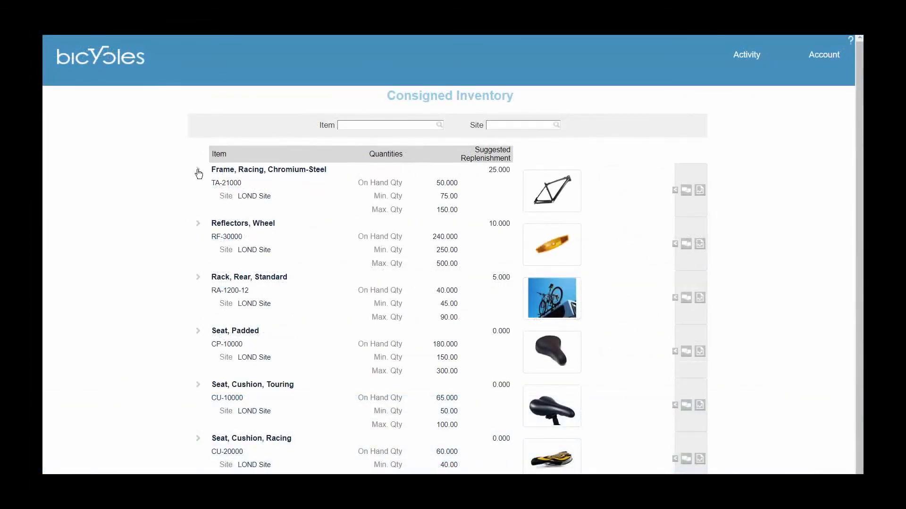
Show the Item Price Request list for chains, tires and hubs.
{"action": "left_click", "coordinate": [198, 173]}
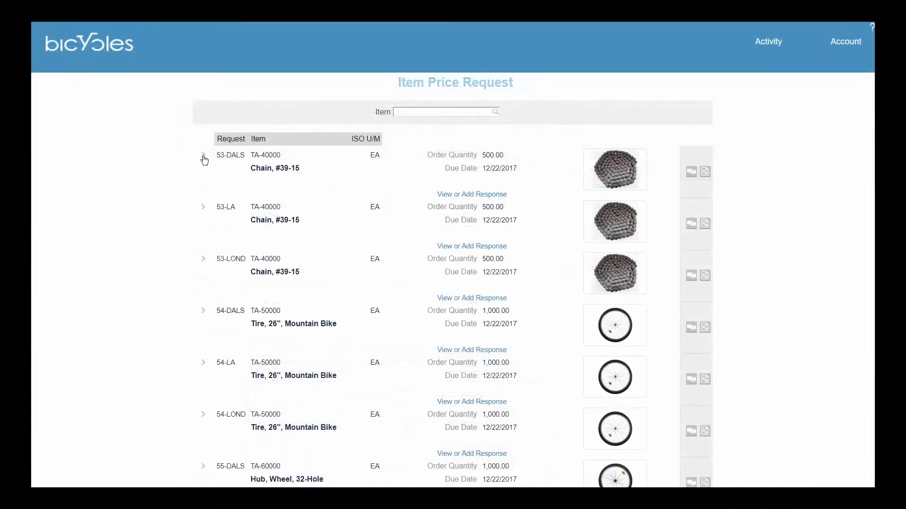
Expand price request 53-DALS and add a new response row with quantity 100.
{"action": "left_click", "coordinate": [204, 159]}
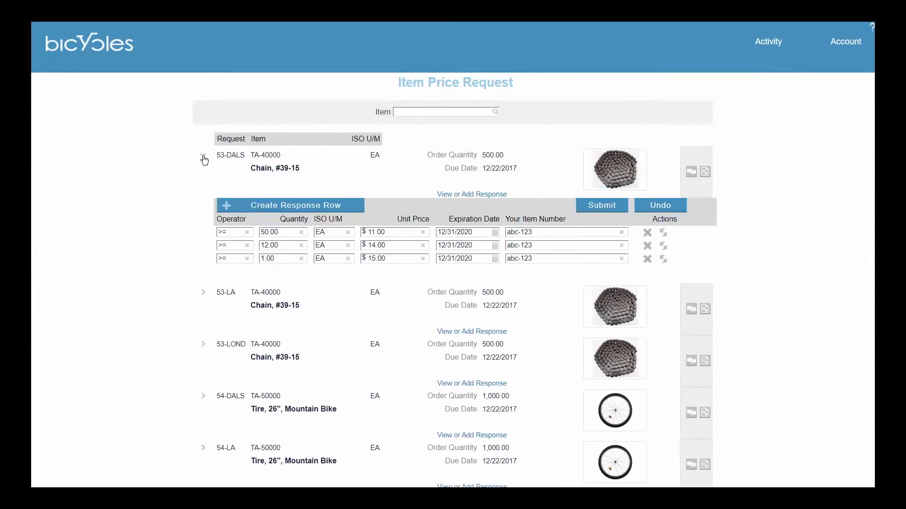
{"action": "left_click", "coordinate": [203, 154]}
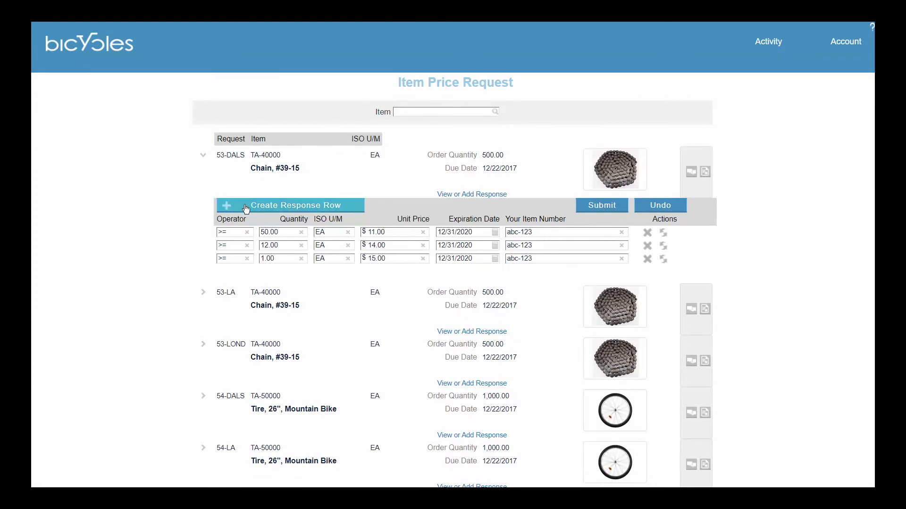
{"action": "left_click", "coordinate": [294, 205]}
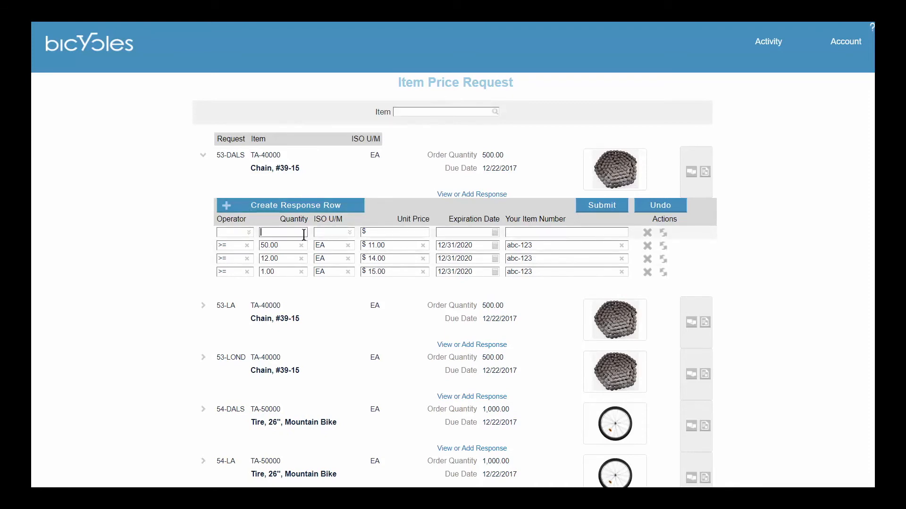
{"action": "type", "text": "100"}
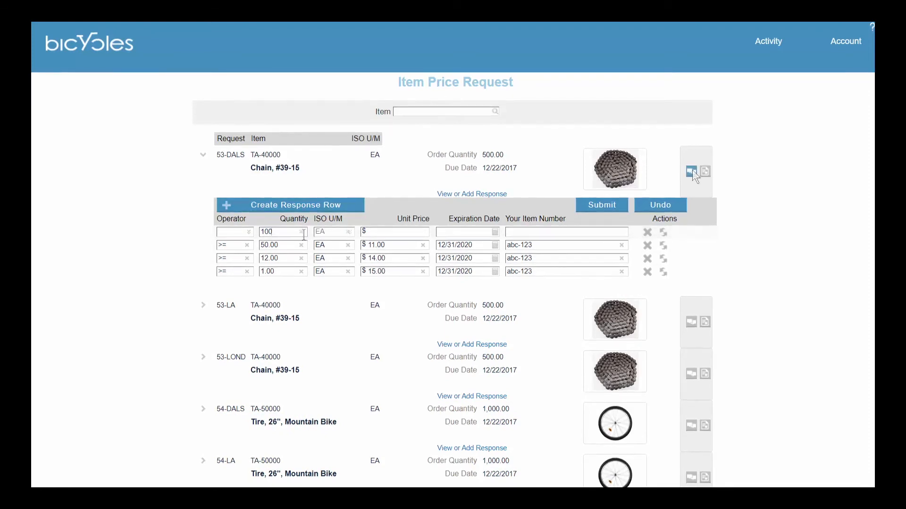
Bring up the Interactions window for price request #53.
{"action": "left_click", "coordinate": [691, 171]}
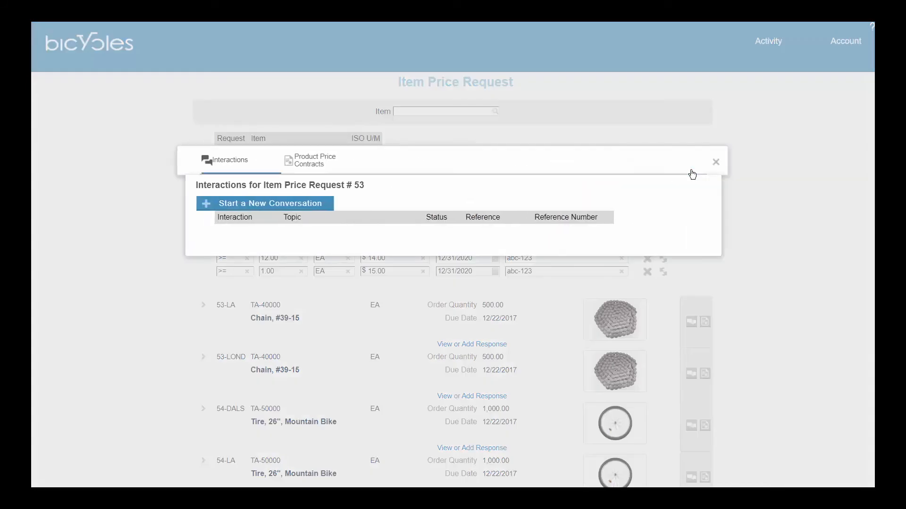
Start a new conversation on request #53 with the Topic list shown, heading to Product Price Contracts.
{"action": "left_click", "coordinate": [269, 202]}
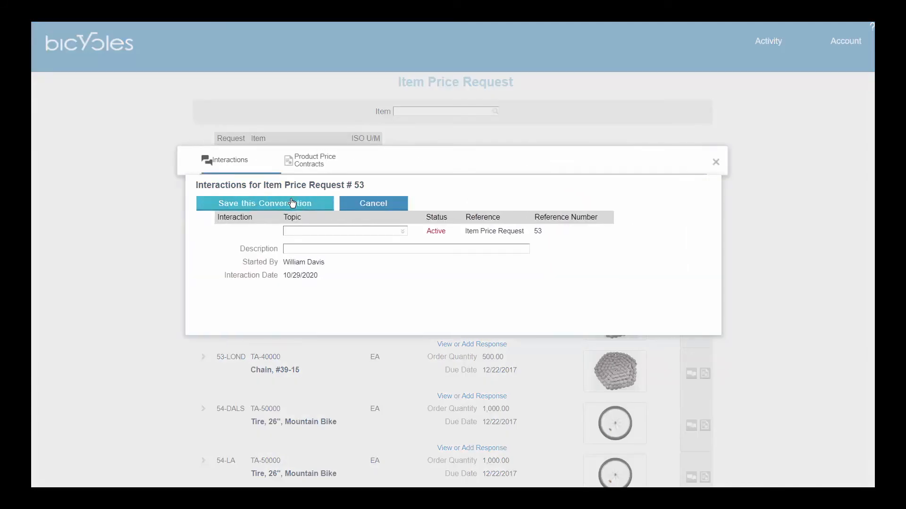
{"action": "left_click", "coordinate": [344, 230]}
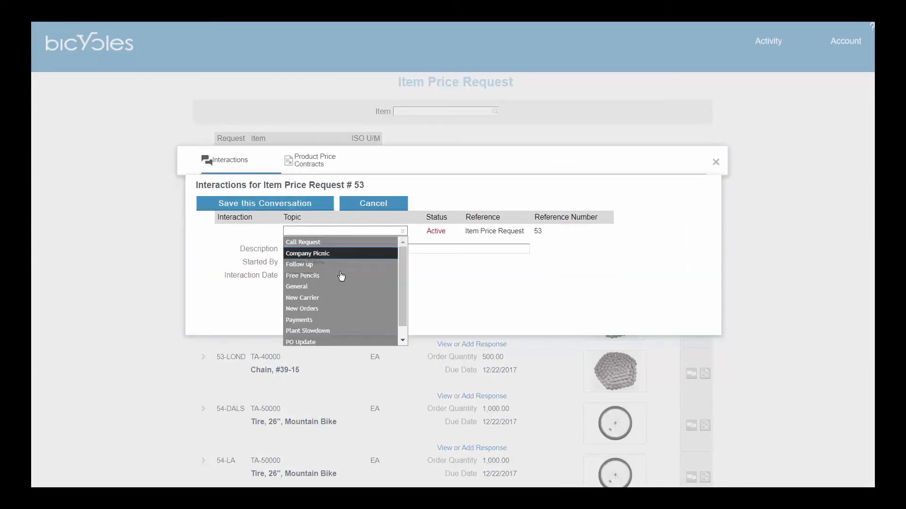
{"action": "scroll", "scroll_direction": "down", "scroll_amount": 3}
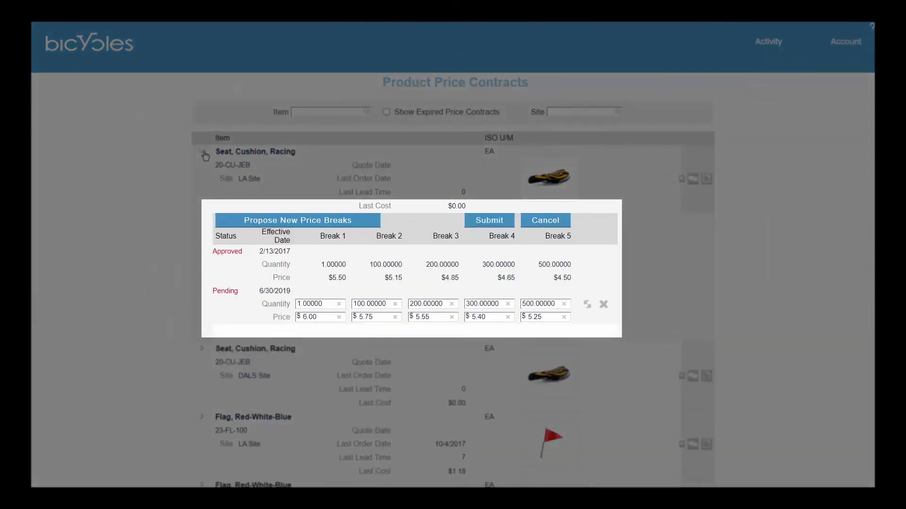
{"action": "mouse_move", "coordinate": [215, 206]}
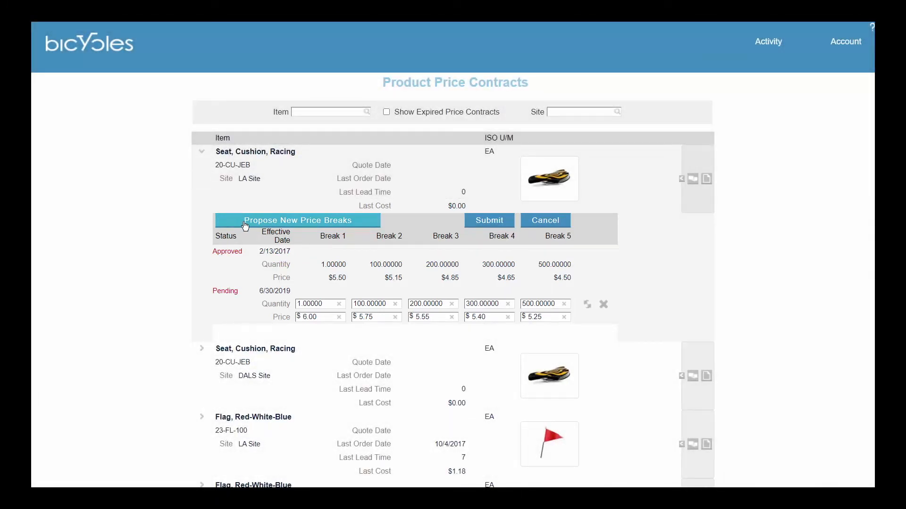
Propose a new pending price-break row on the LA Site racing seat contract, then show the Activity menu from Home.
{"action": "left_click", "coordinate": [297, 220]}
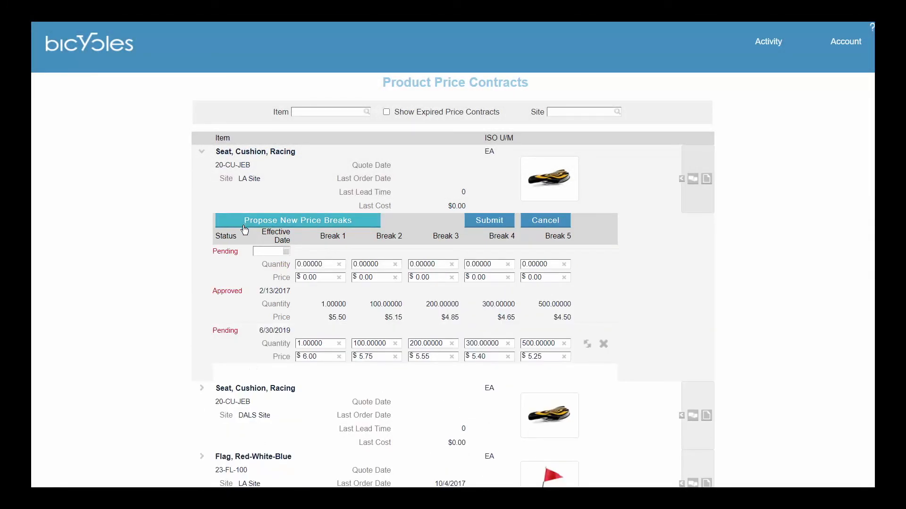
{"action": "left_click", "coordinate": [270, 251]}
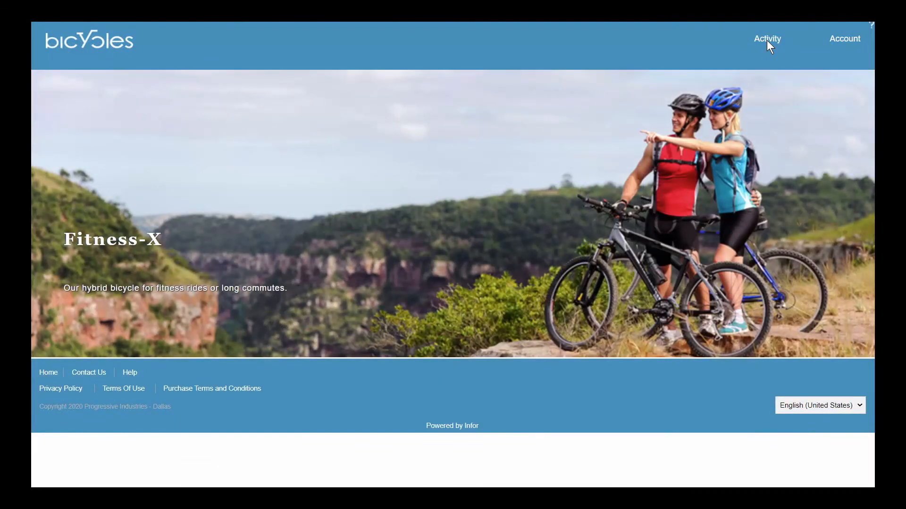
{"action": "left_click", "coordinate": [766, 38]}
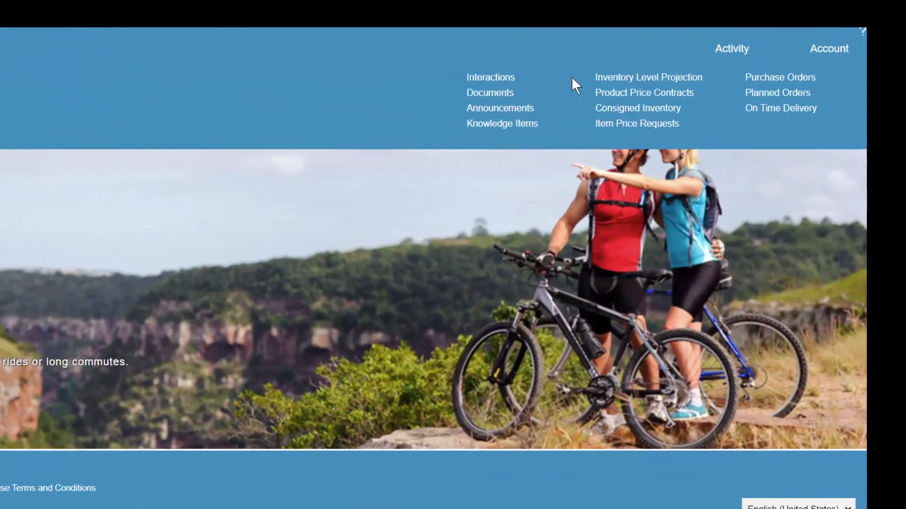